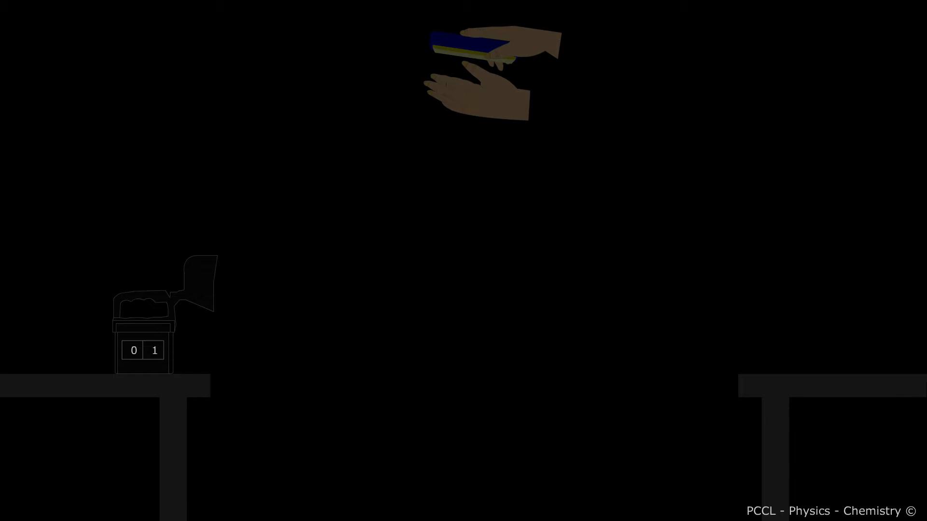
mouse_move(94, 340)
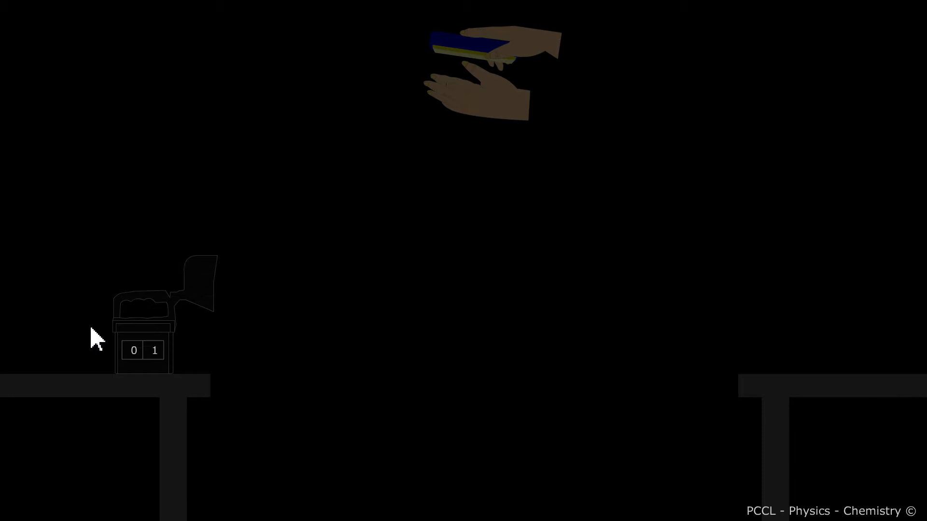
mouse_move(163, 399)
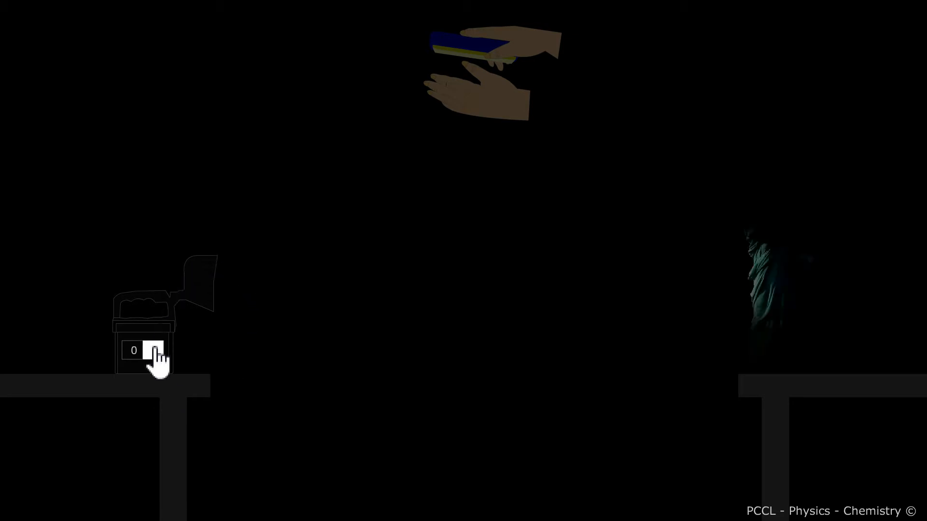
Step: Switch the lamp on so the statuette is lit with no visible beam
left_click(153, 350)
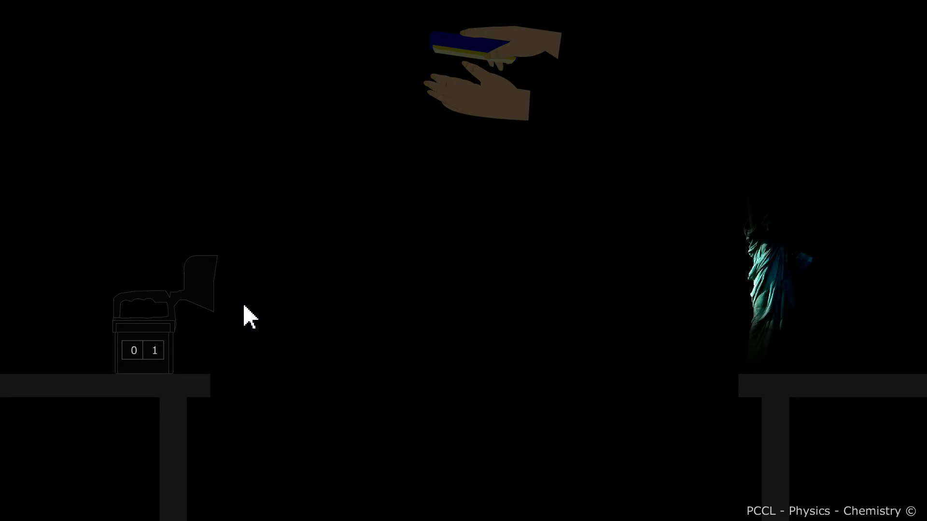
mouse_move(464, 314)
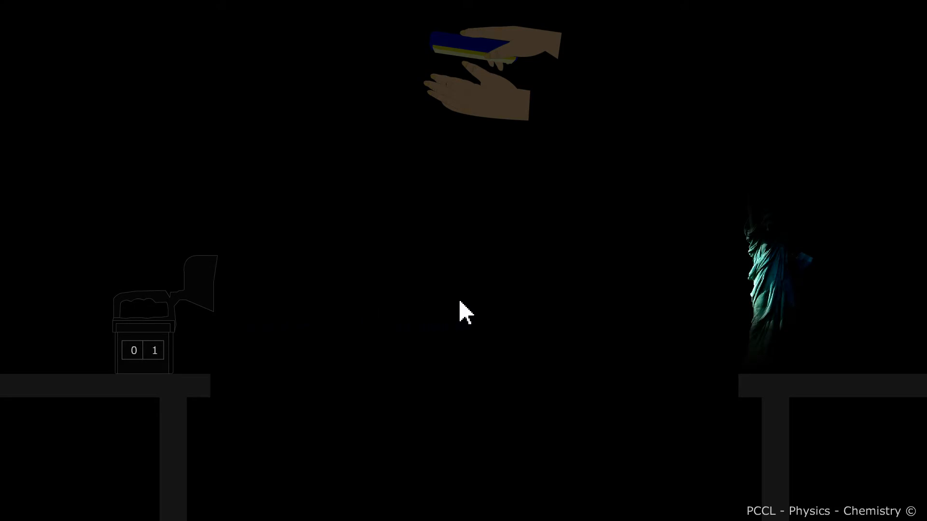
mouse_move(352, 301)
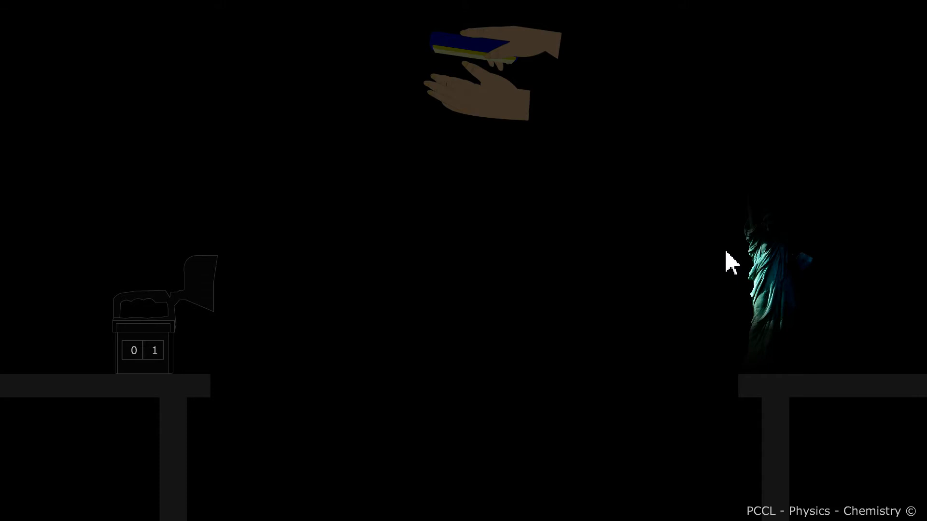
mouse_move(739, 319)
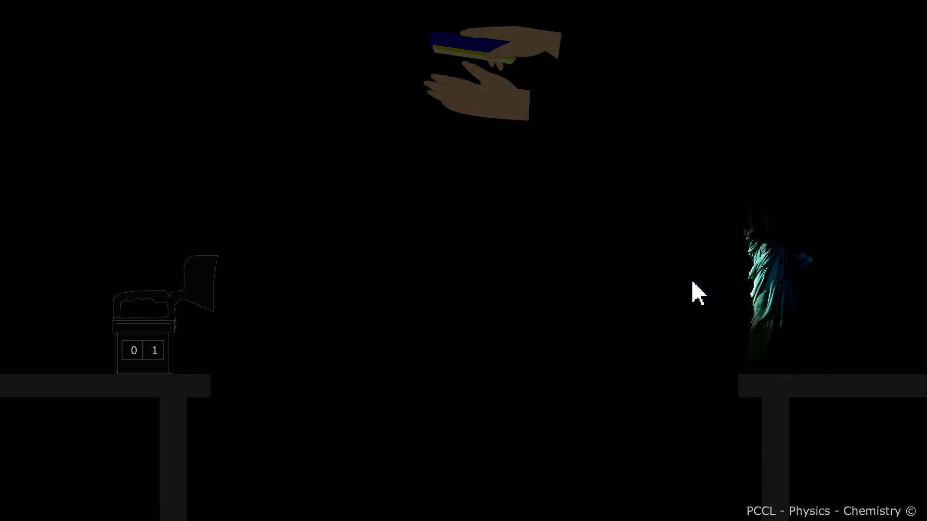
mouse_move(379, 305)
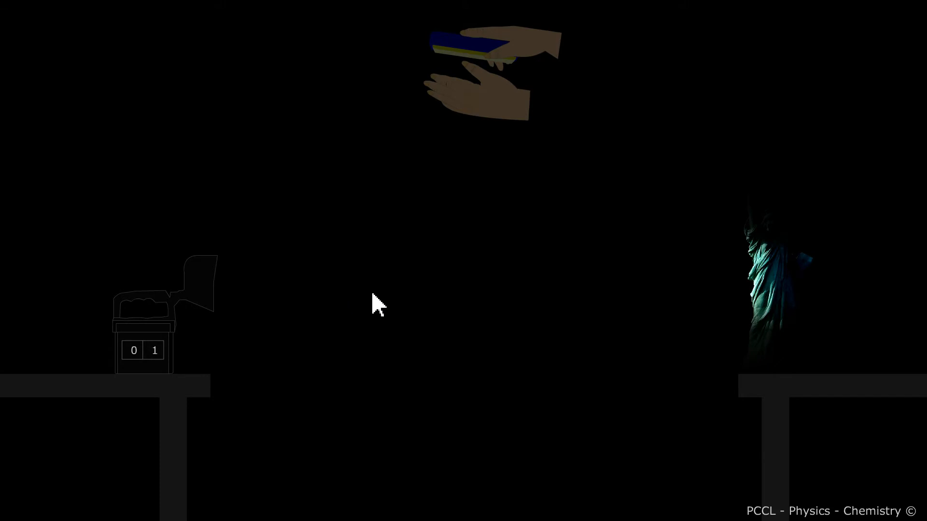
mouse_move(406, 302)
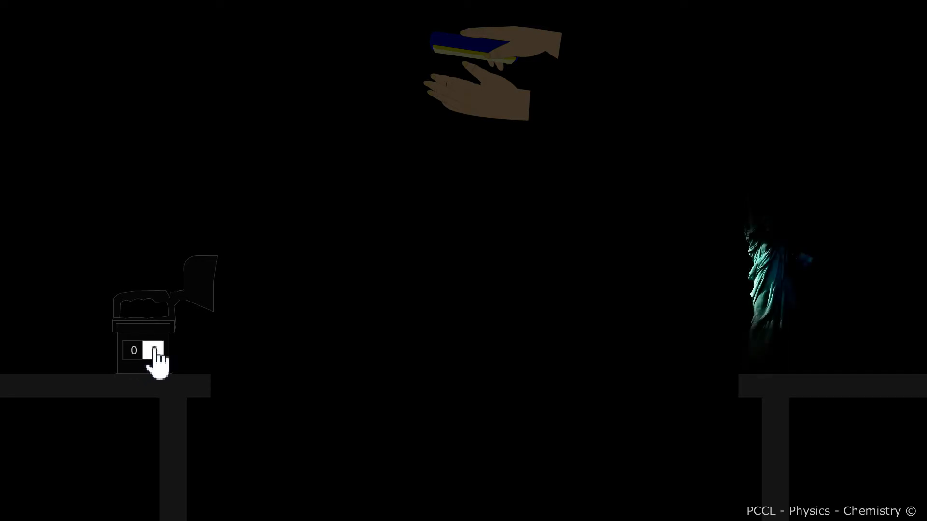
left_click(134, 351)
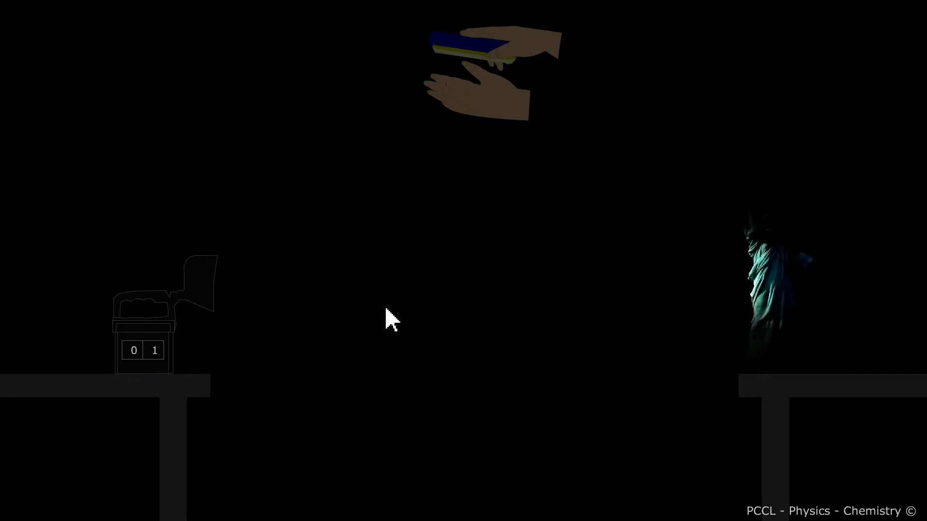
mouse_move(498, 142)
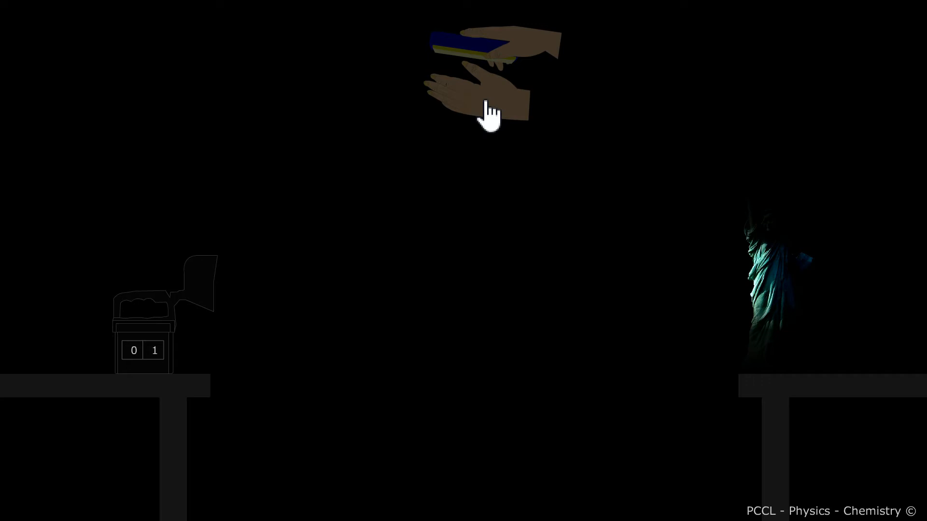
Step: Clap chalk dust between lamp and statuette, then switch the lamp off
left_click(489, 110)
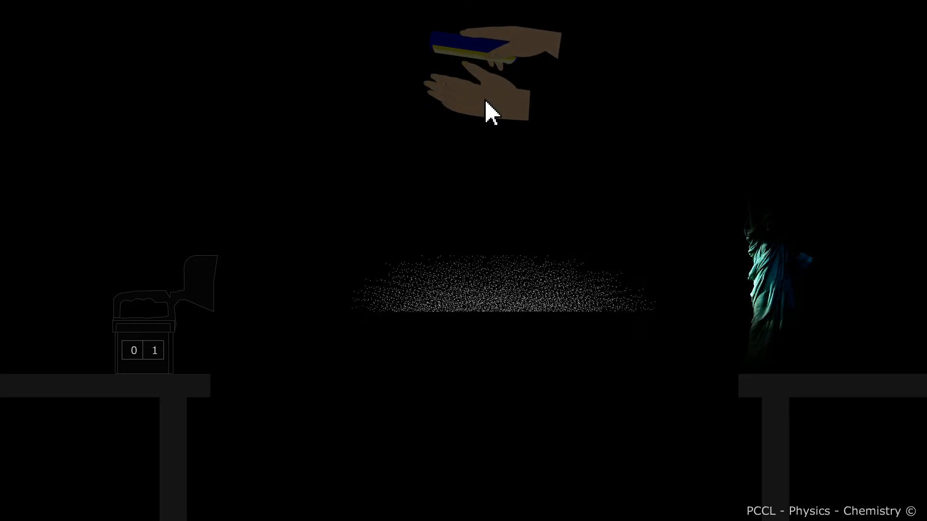
left_click(133, 350)
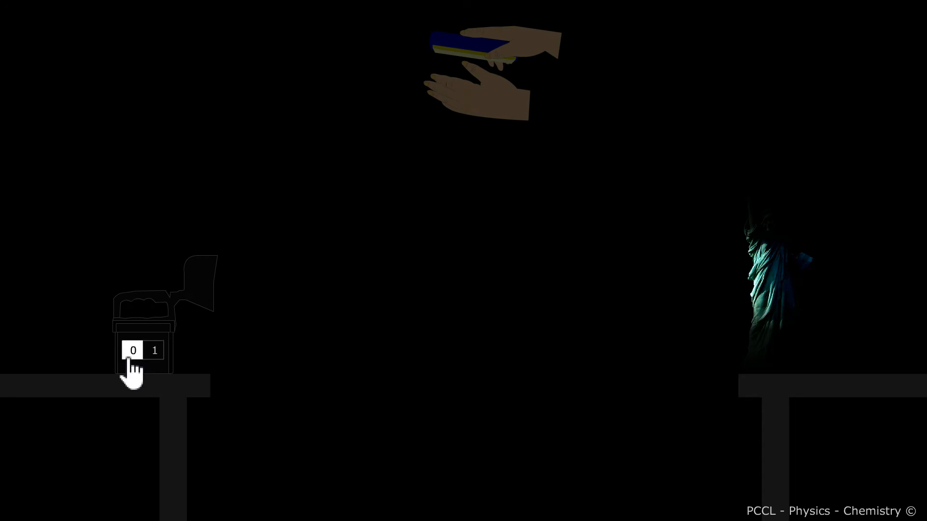